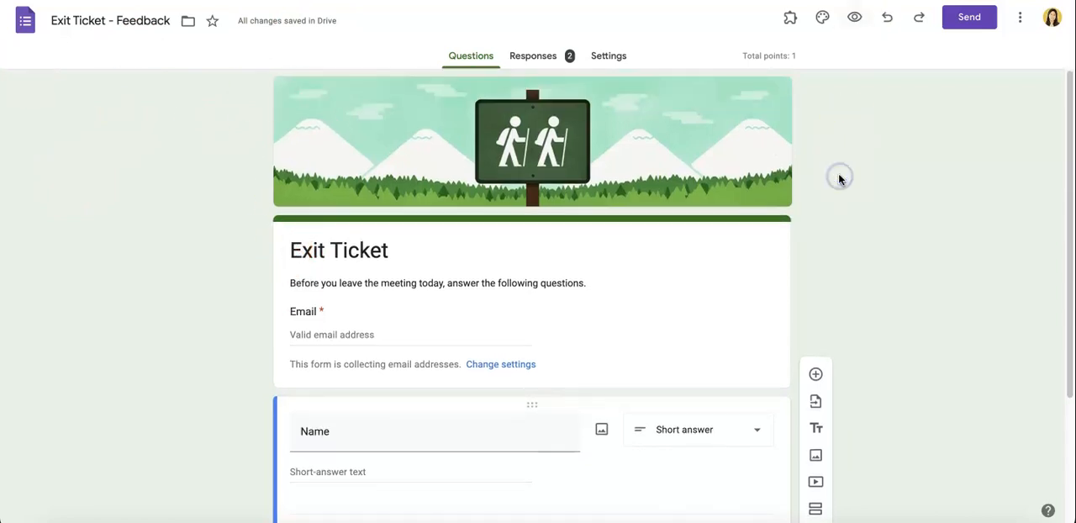
{"action": "mouse_move", "coordinate": [837, 172]}
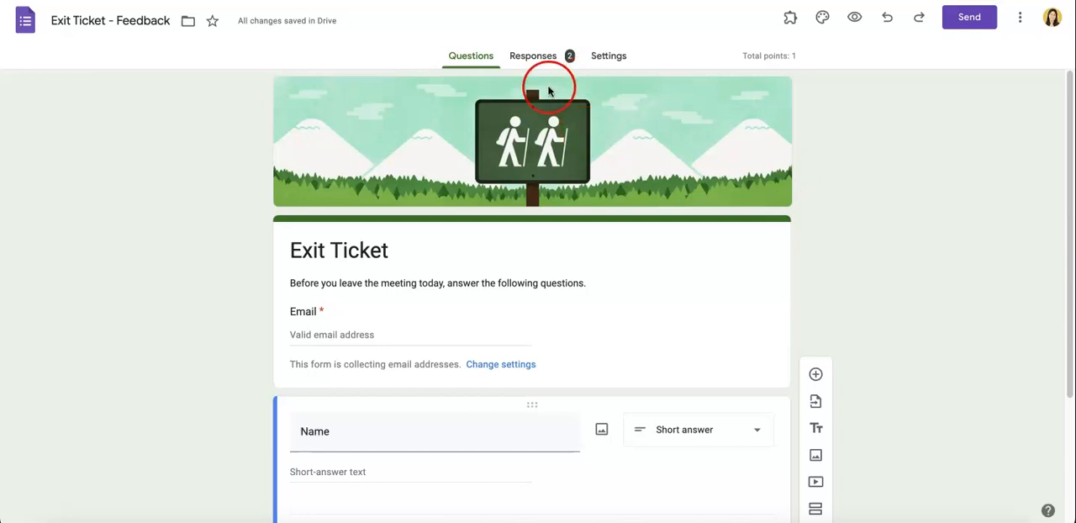
{"action": "mouse_move", "coordinate": [653, 87]}
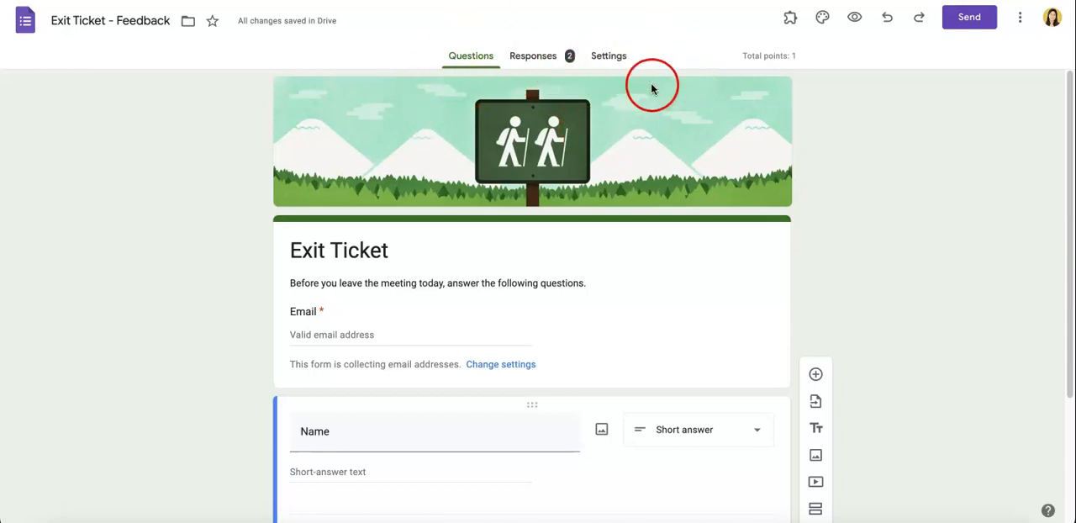
{"action": "mouse_move", "coordinate": [508, 69]}
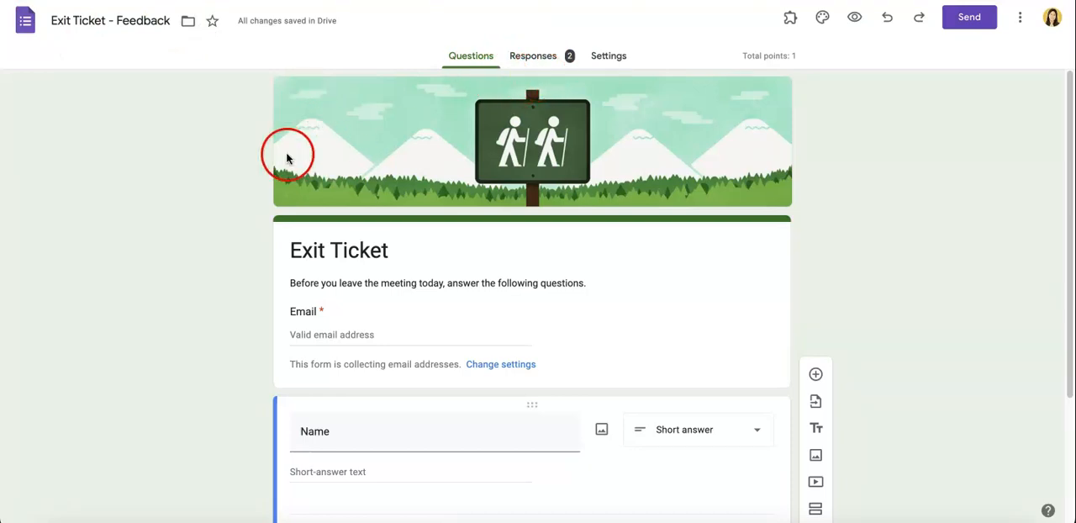
{"action": "mouse_move", "coordinate": [366, 333]}
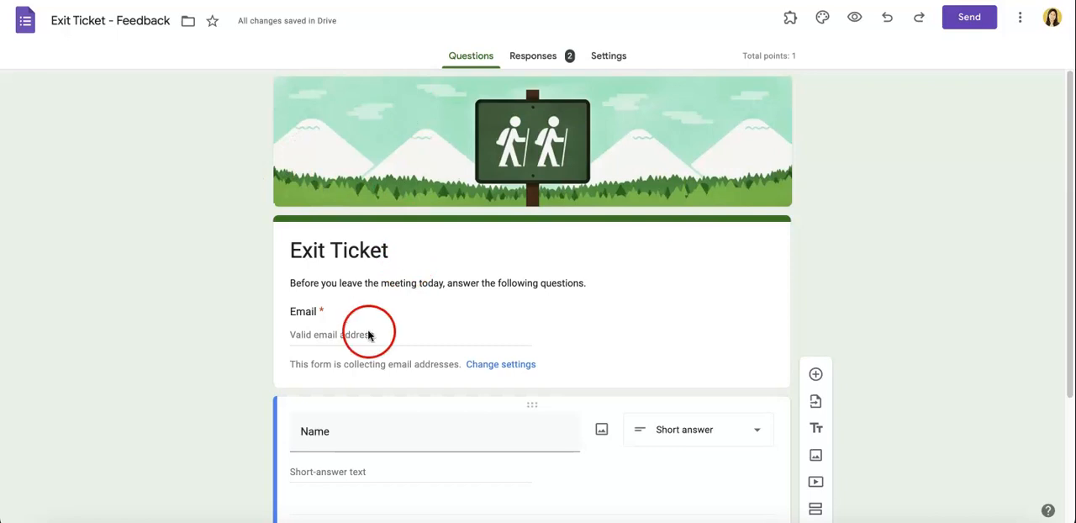
Step: Switch to the Responses view of the Exit Ticket quiz showing 2 responses
{"action": "scroll", "scroll_direction": "down", "scroll_amount": 3}
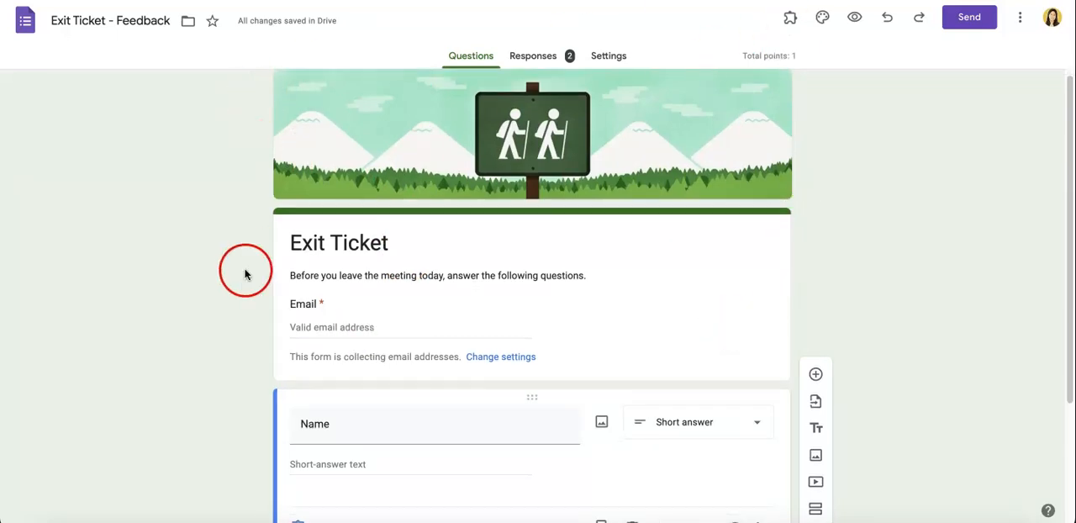
{"action": "mouse_move", "coordinate": [683, 187]}
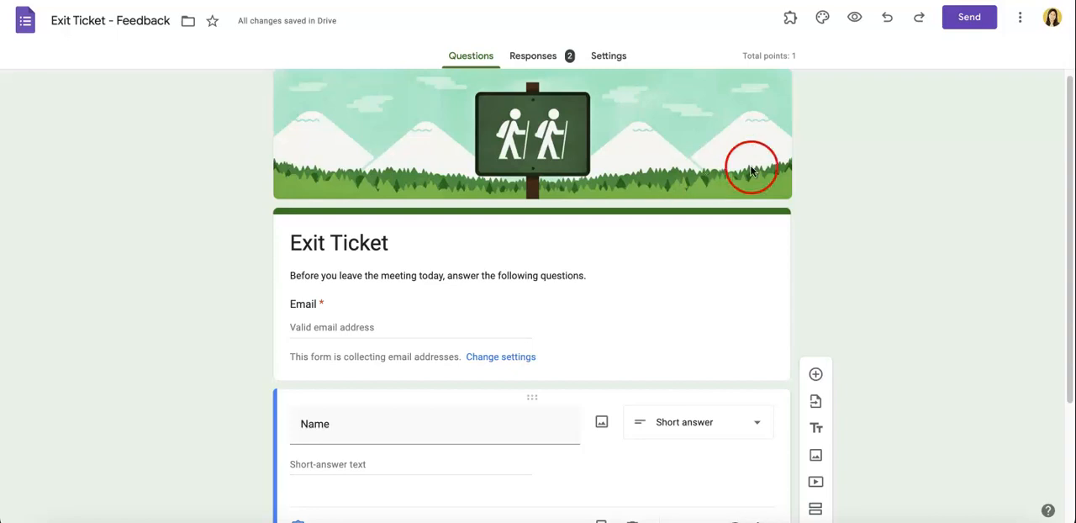
{"action": "scroll", "scroll_direction": "down", "scroll_amount": 3}
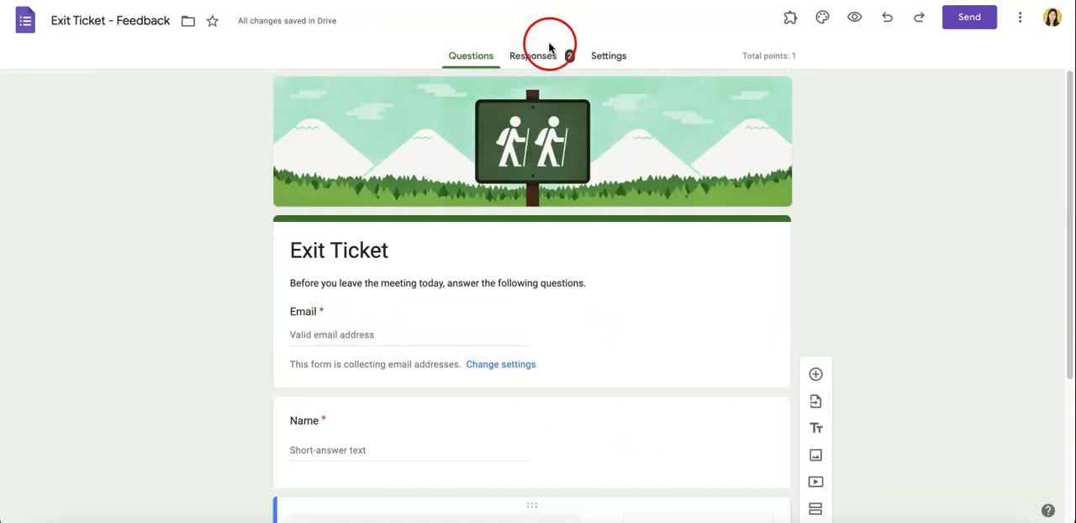
{"action": "mouse_move", "coordinate": [551, 70]}
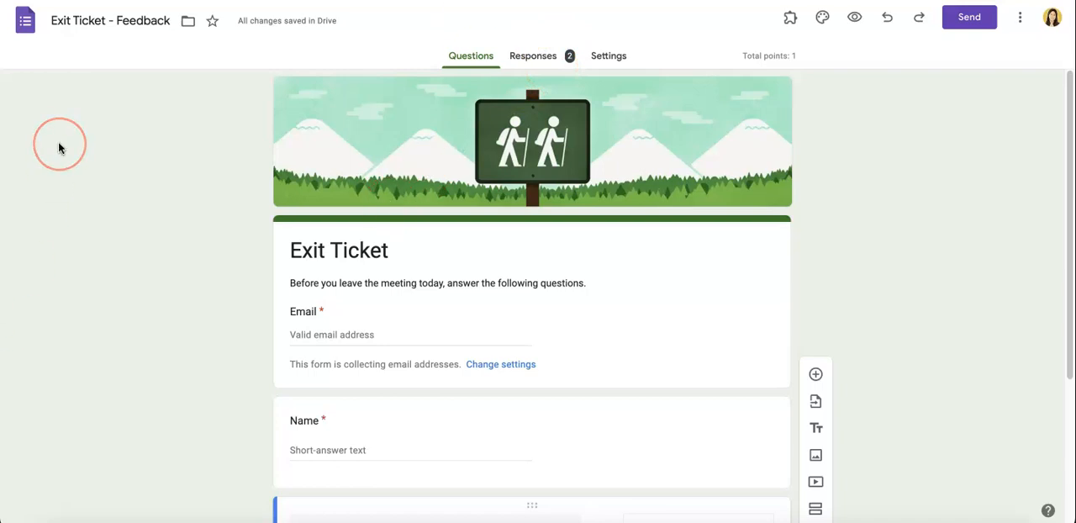
{"action": "left_click", "coordinate": [533, 55]}
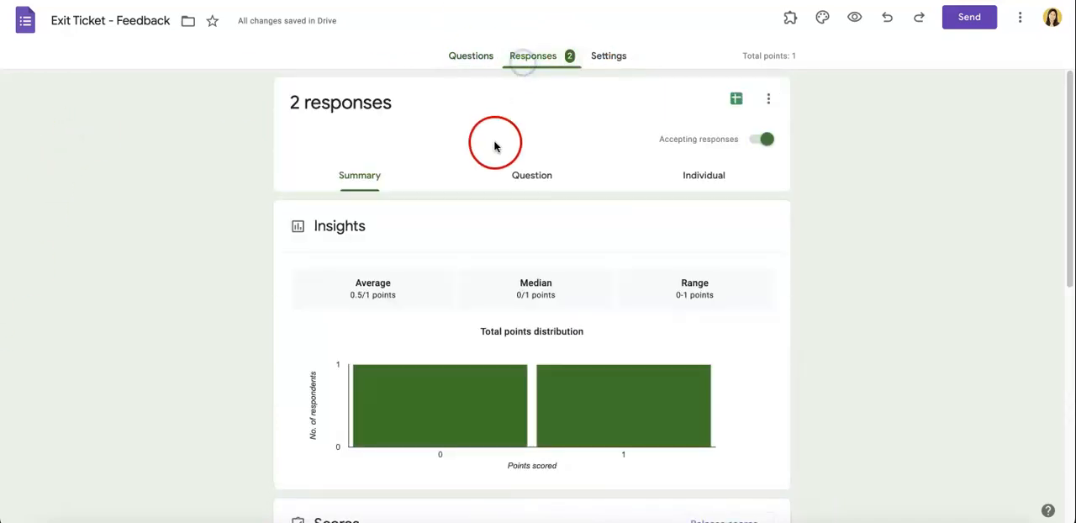
{"action": "mouse_move", "coordinate": [374, 158]}
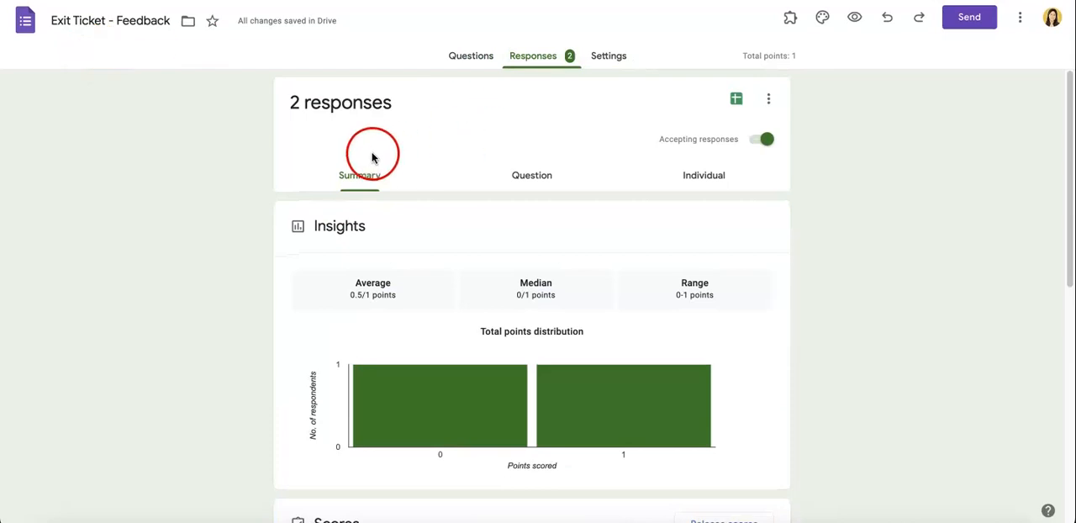
{"action": "mouse_move", "coordinate": [301, 208]}
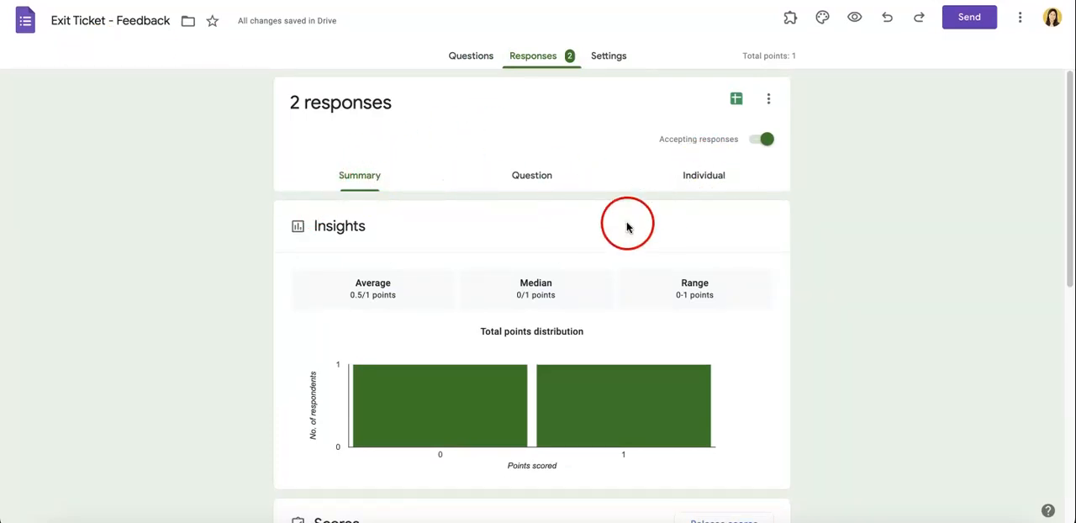
{"action": "mouse_move", "coordinate": [378, 202]}
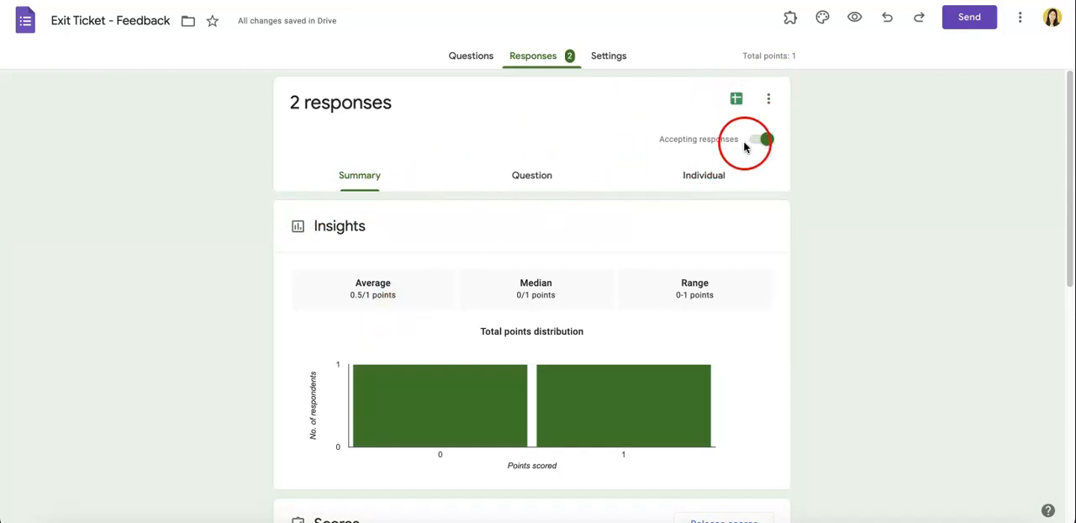
Step: Select the first respondent's submission, where 'Lemon' is marked wrong against 'Lemonade'
{"action": "scroll", "scroll_direction": "down", "scroll_amount": 3}
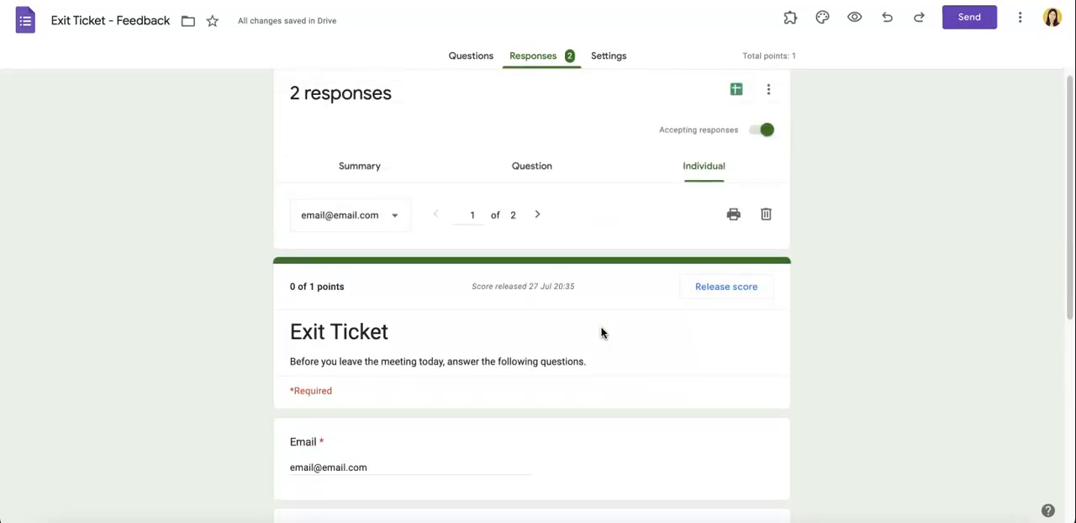
{"action": "scroll", "scroll_direction": "down", "scroll_amount": 3}
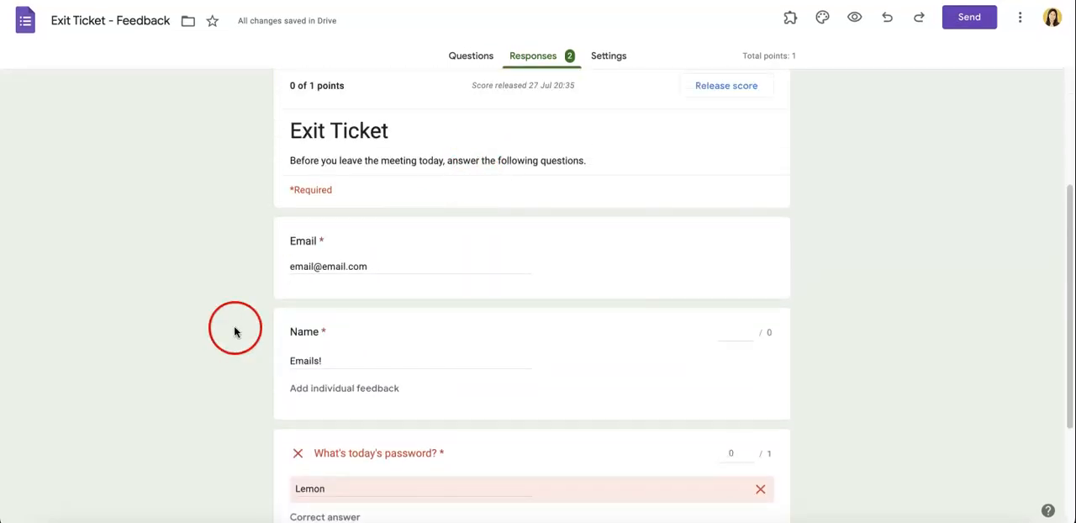
{"action": "scroll", "scroll_direction": "down", "scroll_amount": 3}
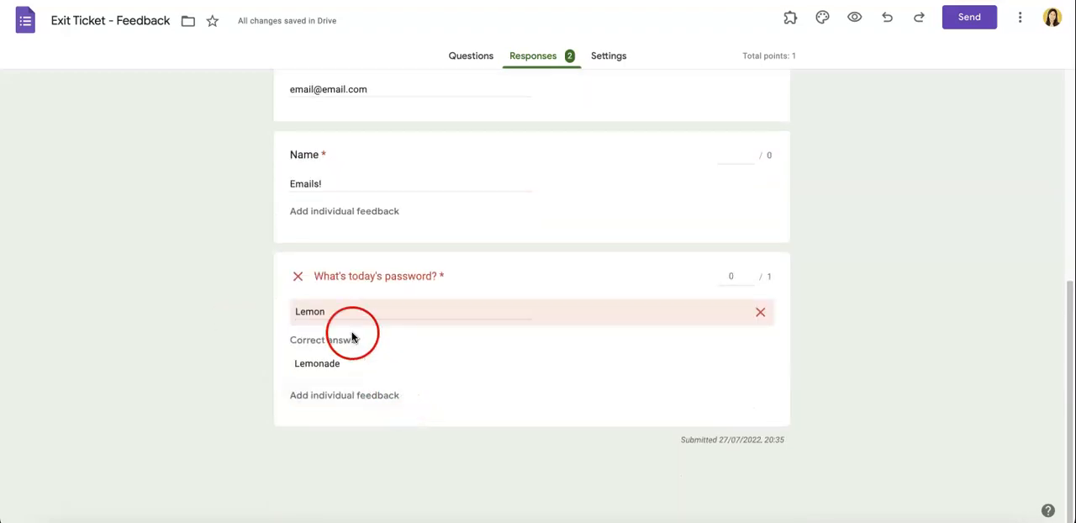
{"action": "mouse_move", "coordinate": [429, 334]}
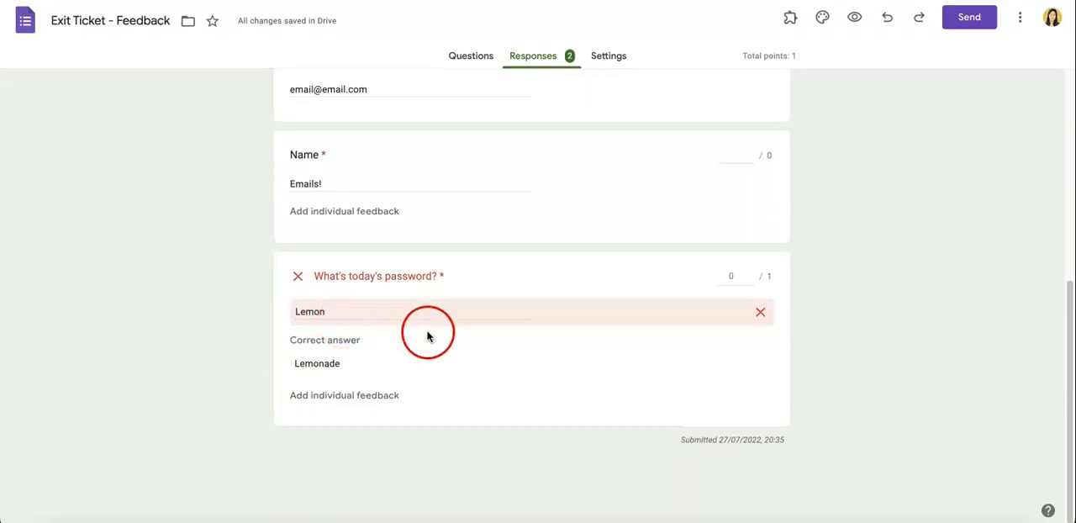
{"action": "scroll", "scroll_direction": "down", "scroll_amount": 3}
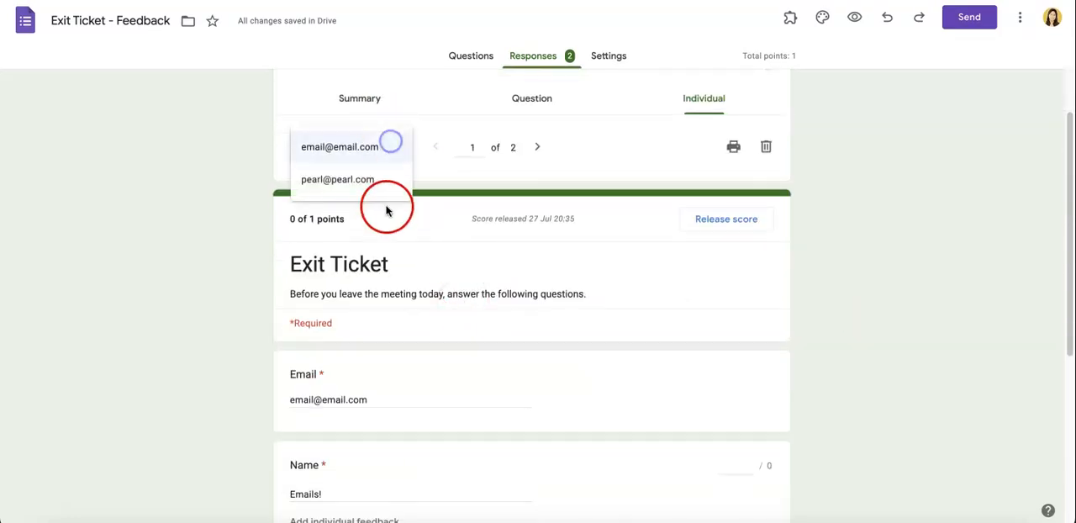
{"action": "left_click", "coordinate": [336, 179]}
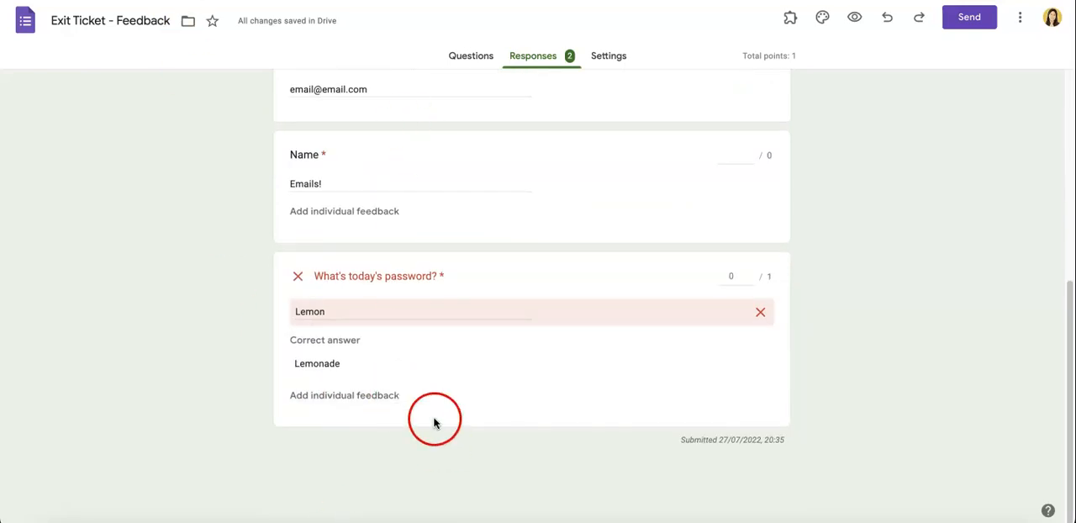
{"action": "mouse_move", "coordinate": [457, 323]}
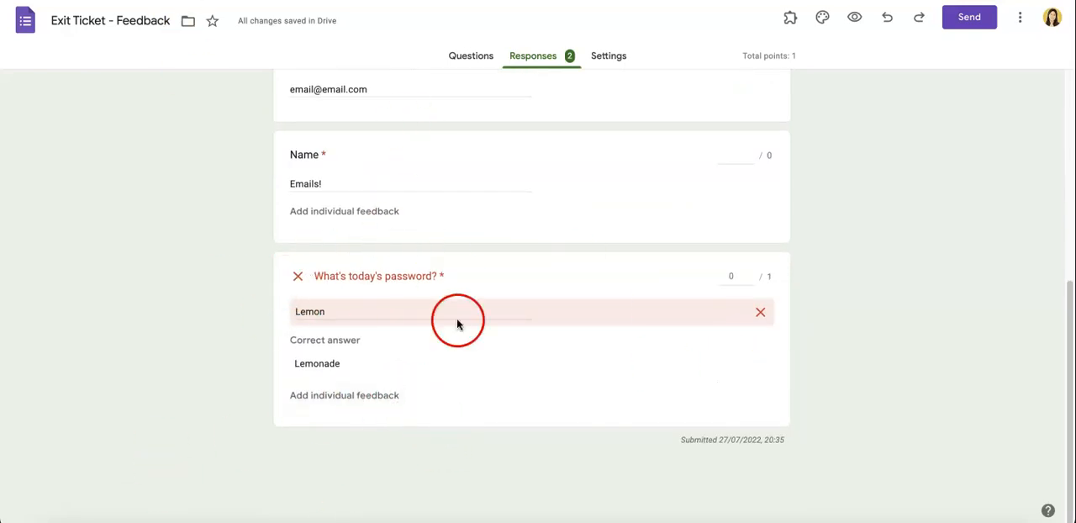
{"action": "mouse_move", "coordinate": [553, 111]}
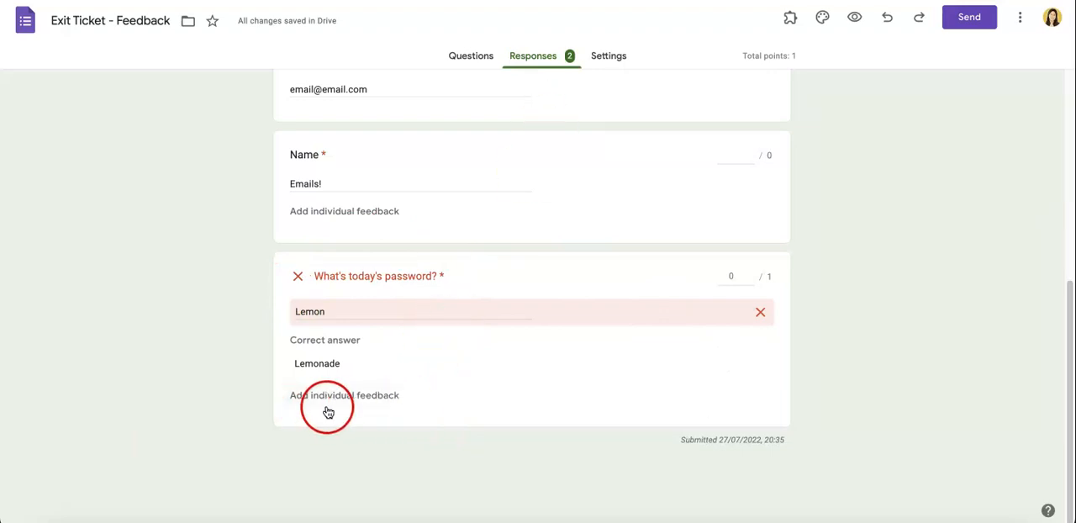
Step: Add feedback: "Look's like you got it wrong! Ask your manager as to what the right answer is"
{"action": "left_click", "coordinate": [343, 396]}
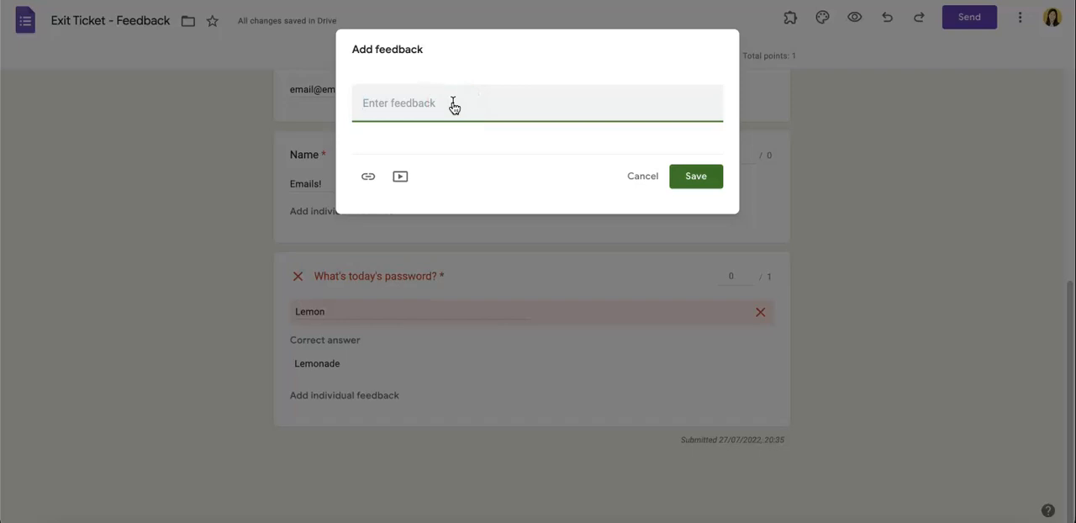
{"action": "type", "text": "Look's"}
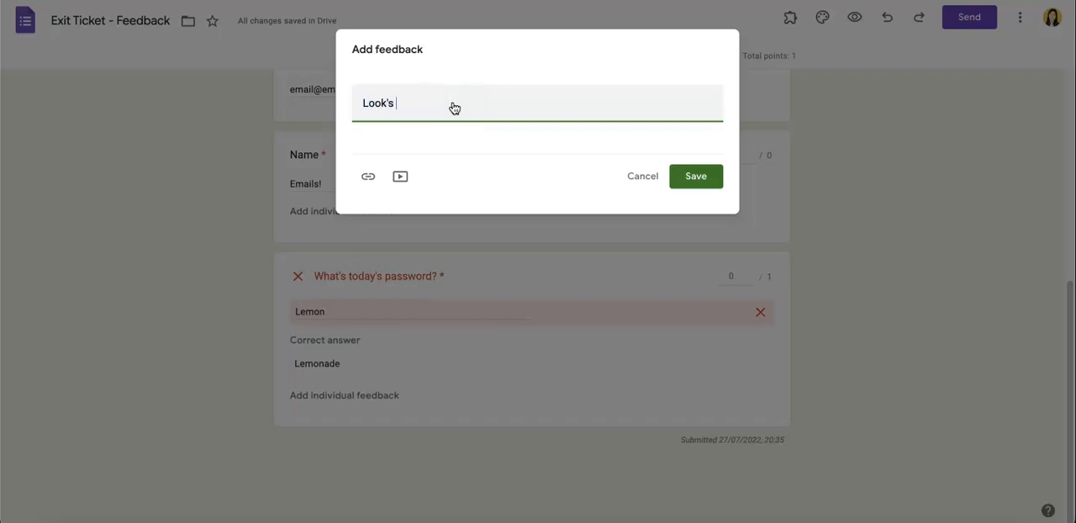
{"action": "type", "text": "like you got it wrong"}
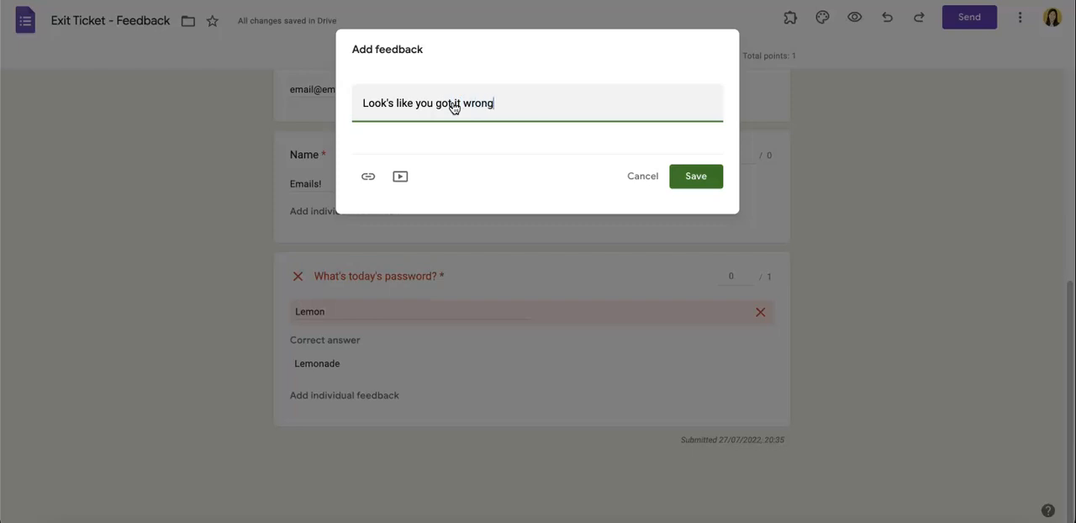
{"action": "type", "text": "! Ask your manager"}
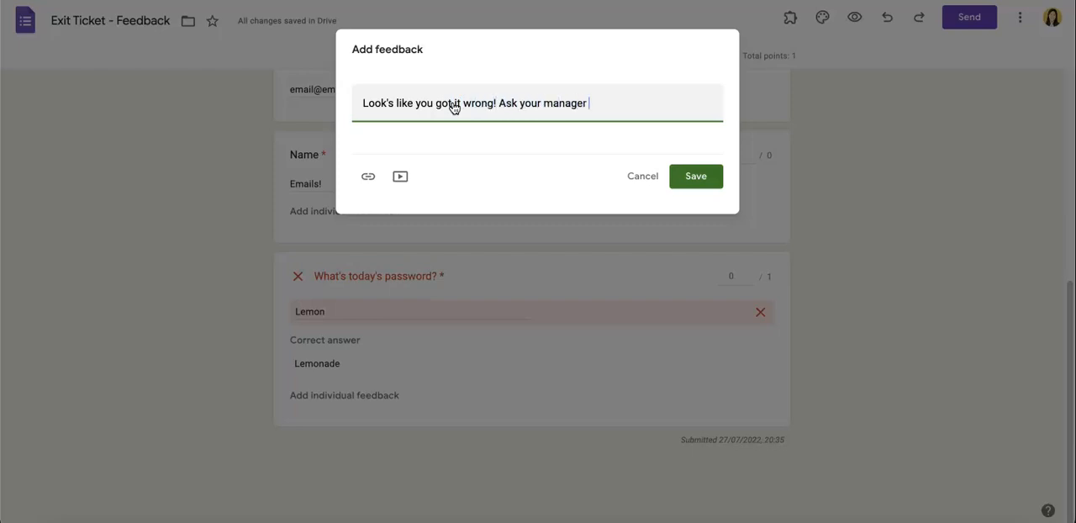
{"action": "type", "text": "as to what the rig"}
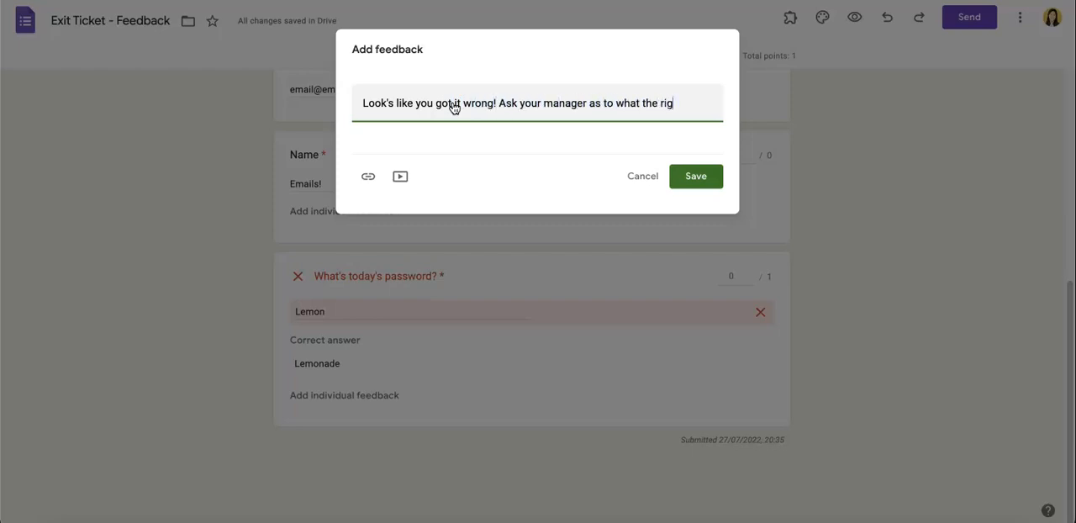
{"action": "type", "text": "ht answer is!"}
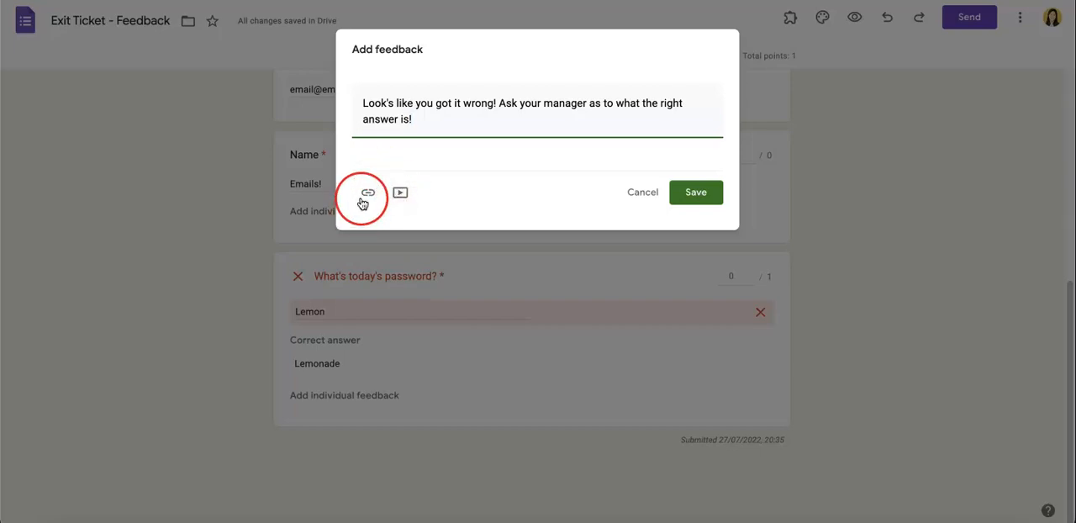
Step: Attach a youtube.com link to the feedback with display text inviting them to watch the video
{"action": "left_click", "coordinate": [412, 111]}
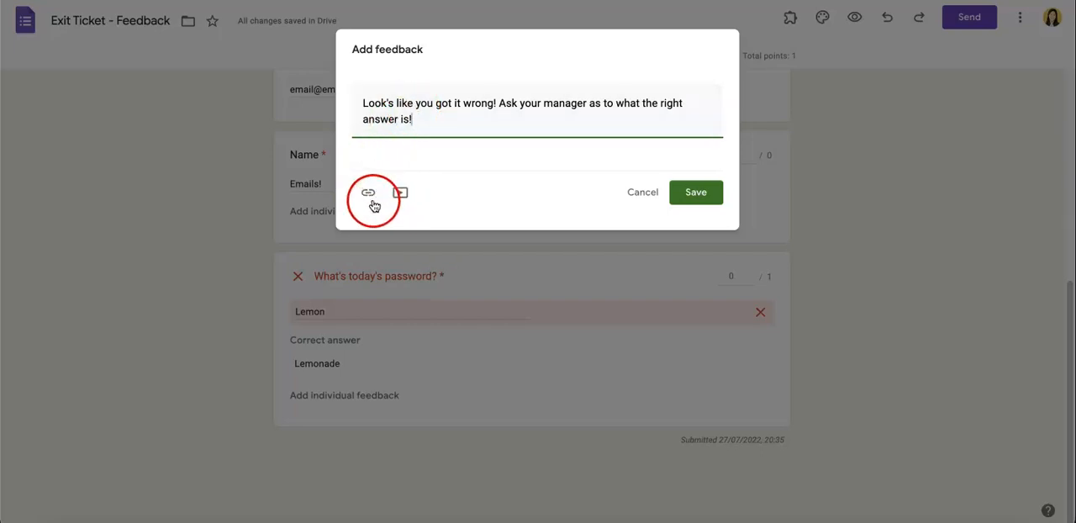
{"action": "left_click", "coordinate": [368, 192]}
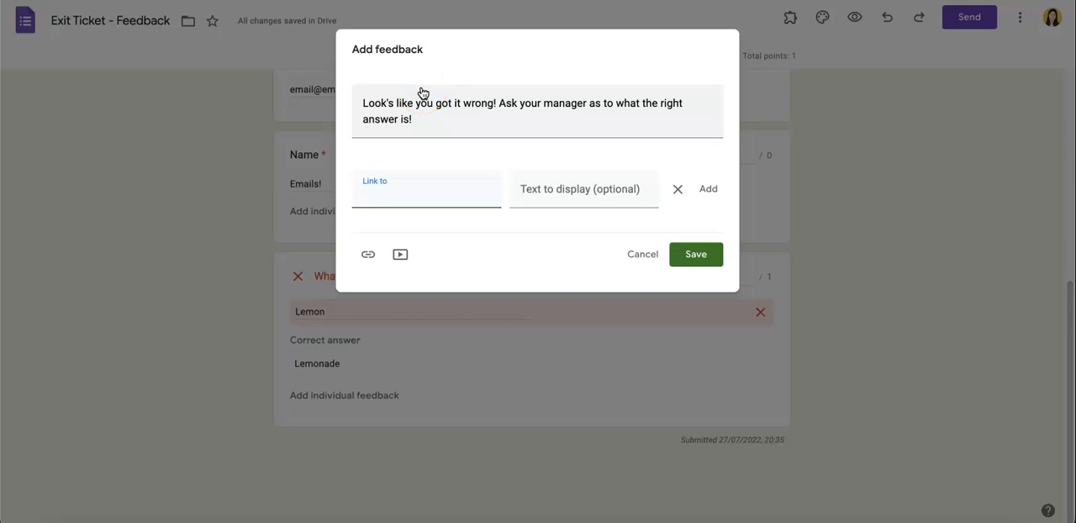
{"action": "left_click", "coordinate": [428, 188]}
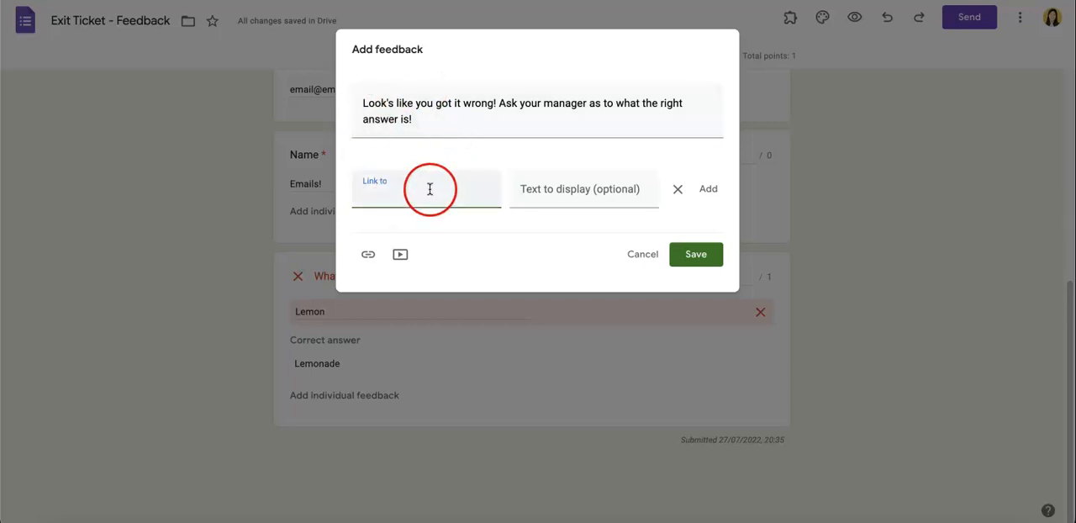
{"action": "type", "text": "youtube.com"}
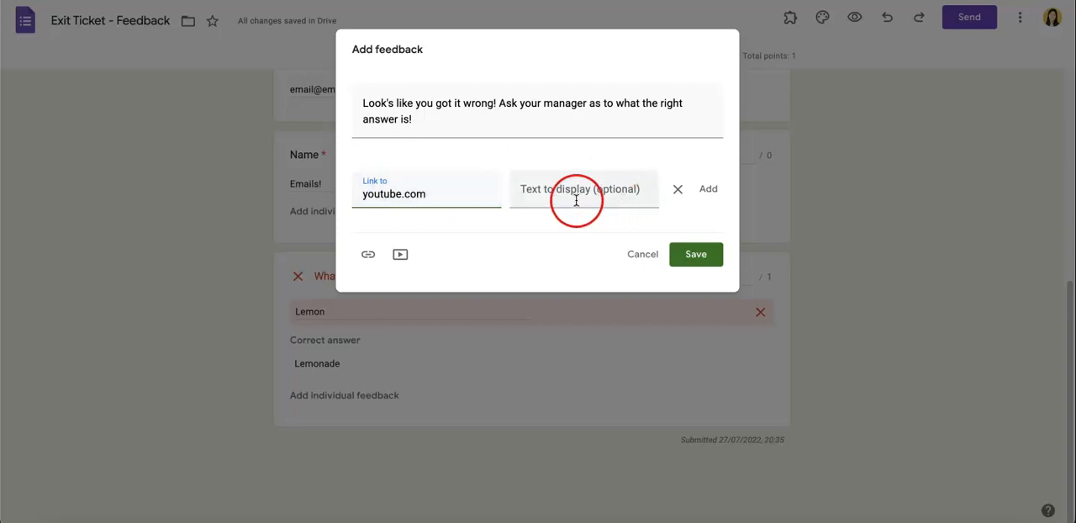
{"action": "left_click", "coordinate": [575, 188]}
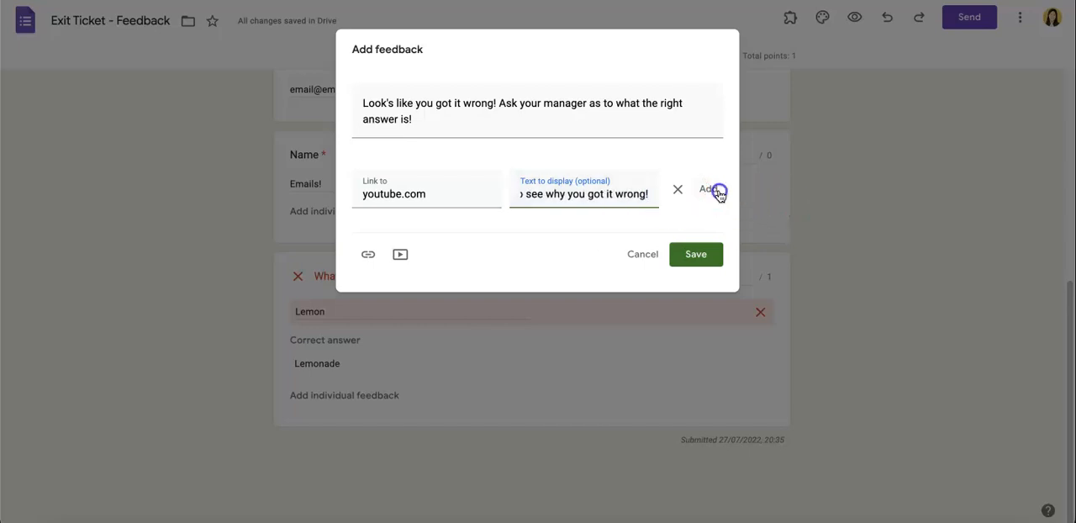
{"action": "left_click", "coordinate": [710, 189]}
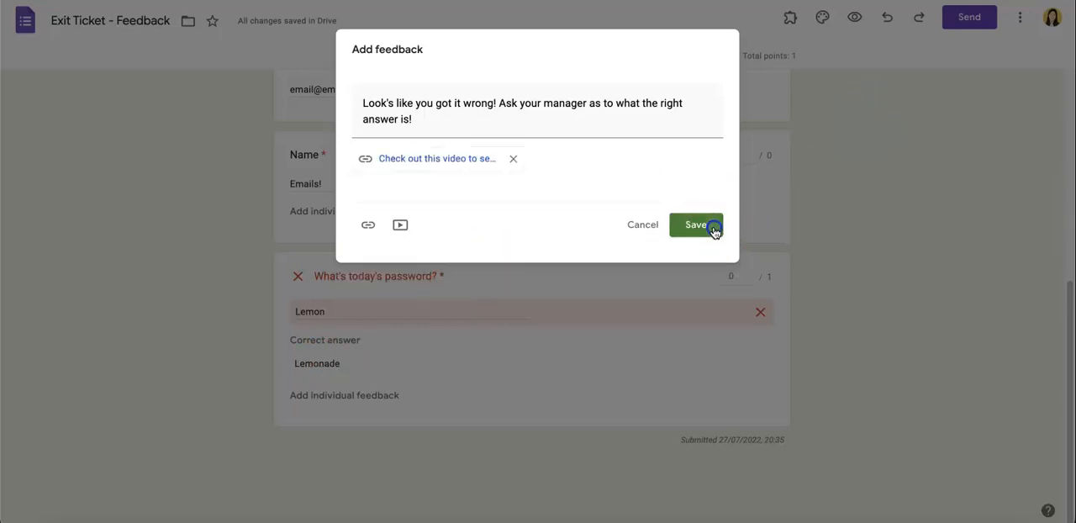
Step: Save the wrong-answer feedback on the first response, staying on the page to keep pending edits
{"action": "left_click", "coordinate": [696, 226]}
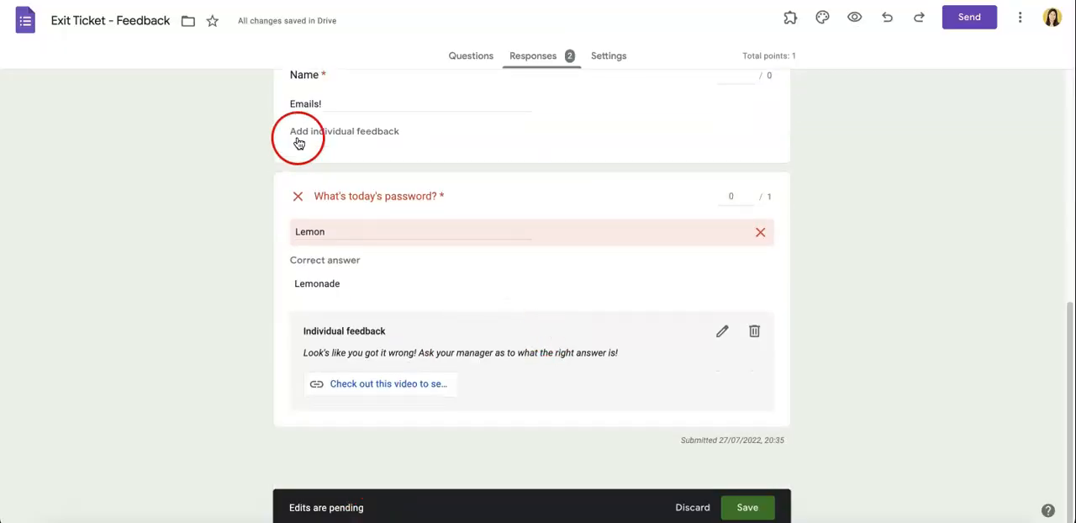
{"action": "mouse_move", "coordinate": [405, 383]}
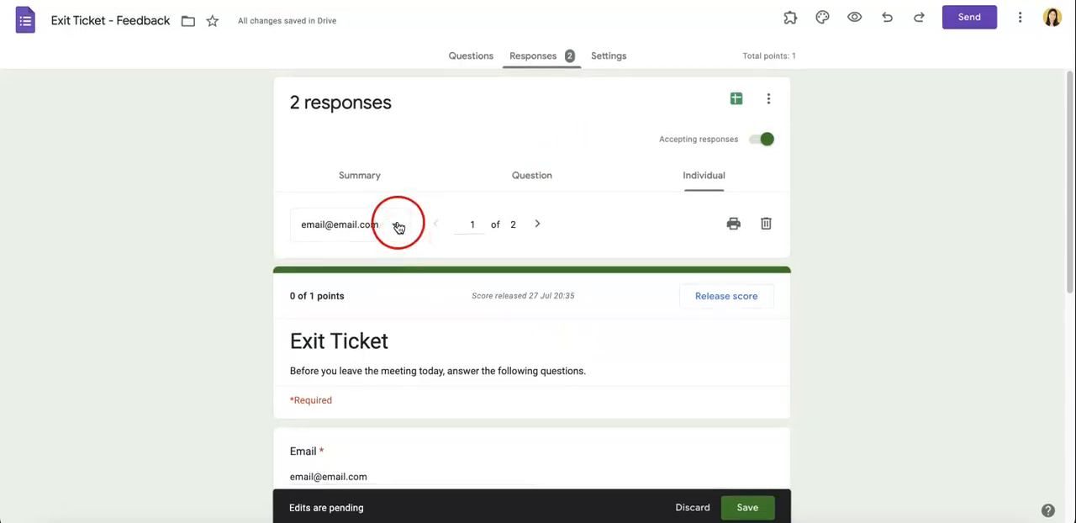
{"action": "left_click", "coordinate": [538, 224]}
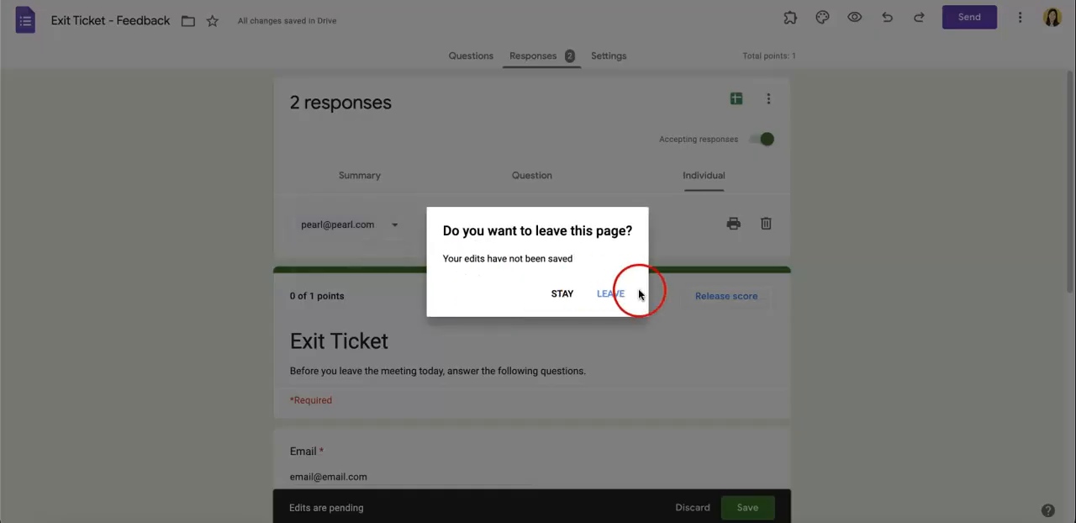
{"action": "mouse_move", "coordinate": [558, 300]}
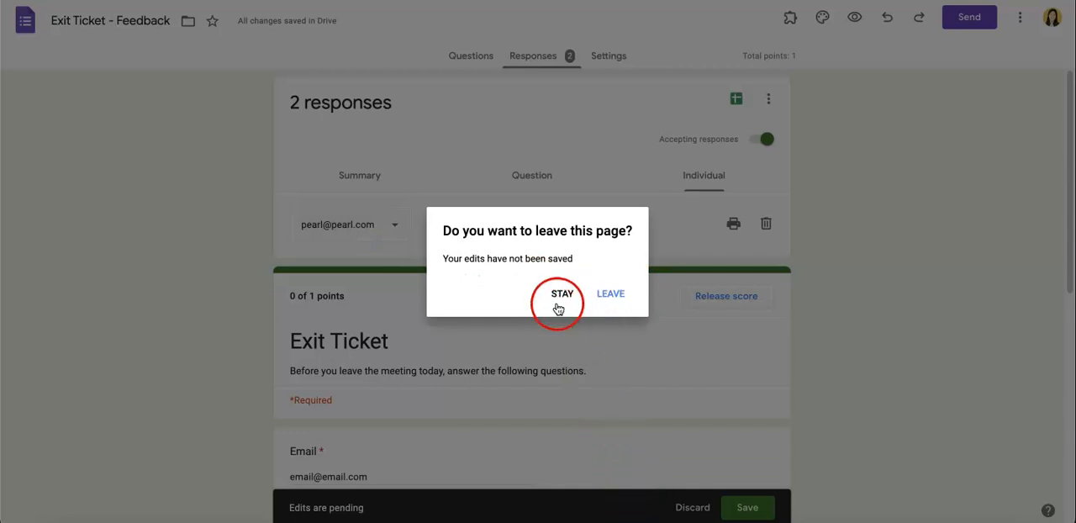
{"action": "left_click", "coordinate": [561, 293]}
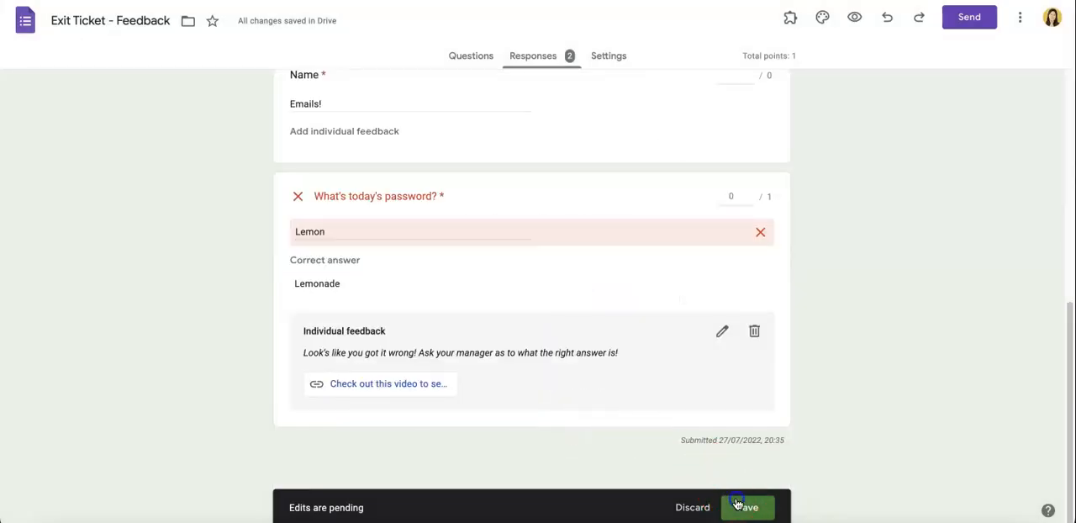
{"action": "left_click", "coordinate": [746, 508]}
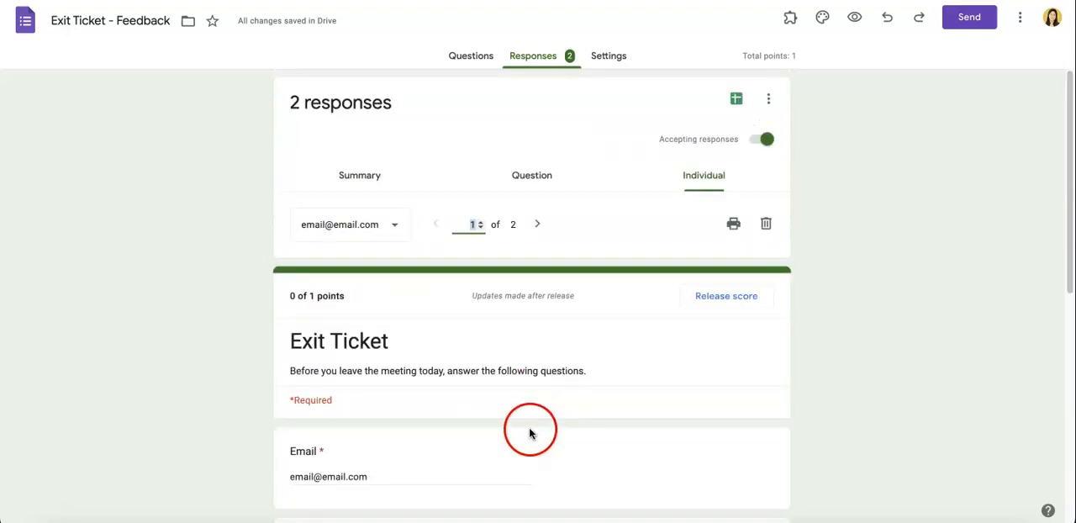
{"action": "mouse_move", "coordinate": [487, 350]}
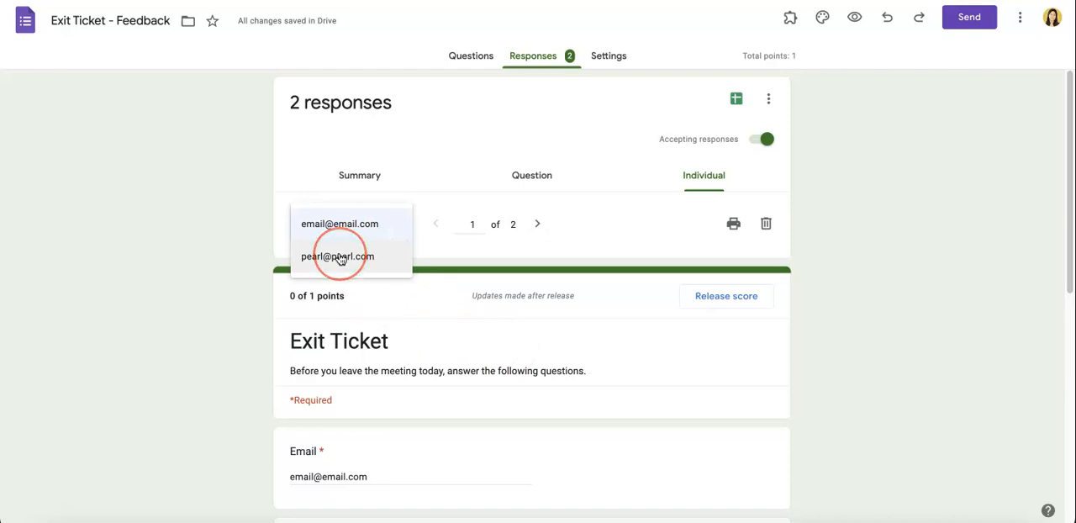
Step: Give the second respondent's correct Lemonade answer the feedback 'Good job!' and save it
{"action": "left_click", "coordinate": [336, 255]}
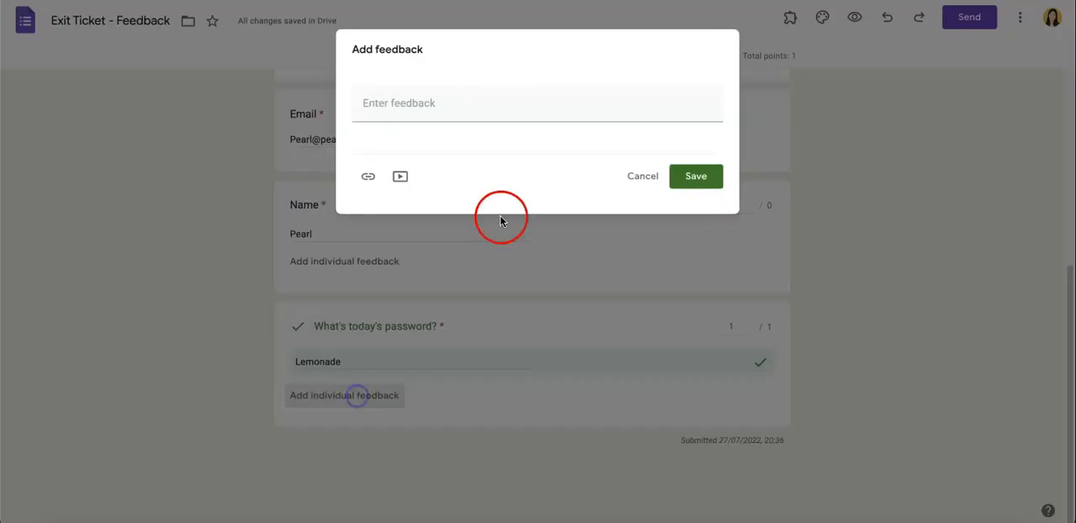
{"action": "type", "text": "Goo"}
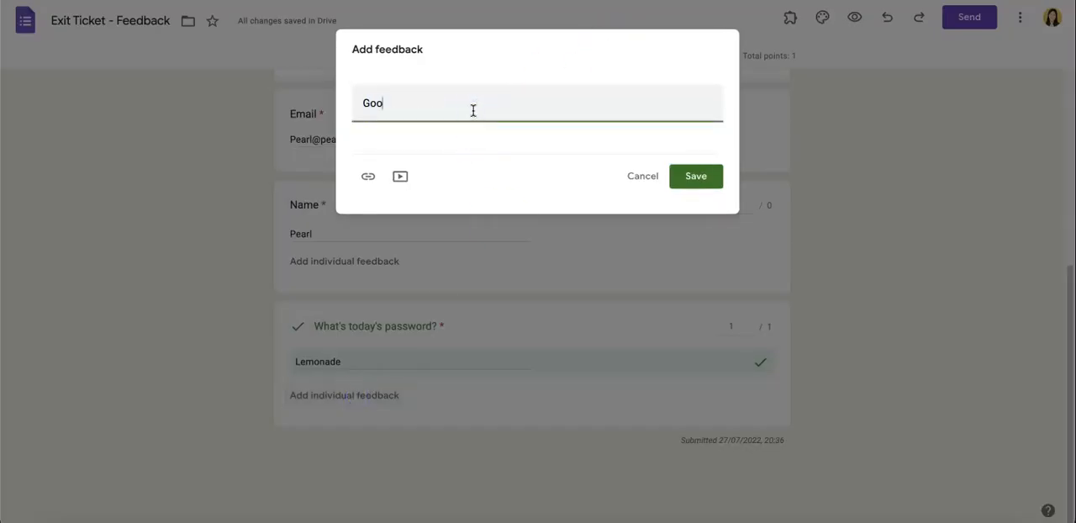
{"action": "left_click", "coordinate": [697, 175]}
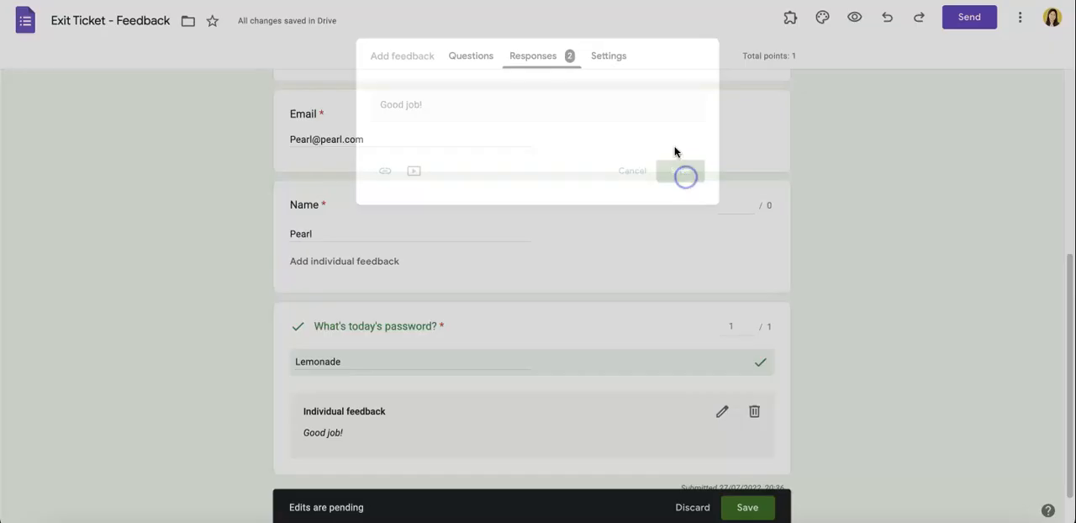
{"action": "left_click", "coordinate": [682, 171]}
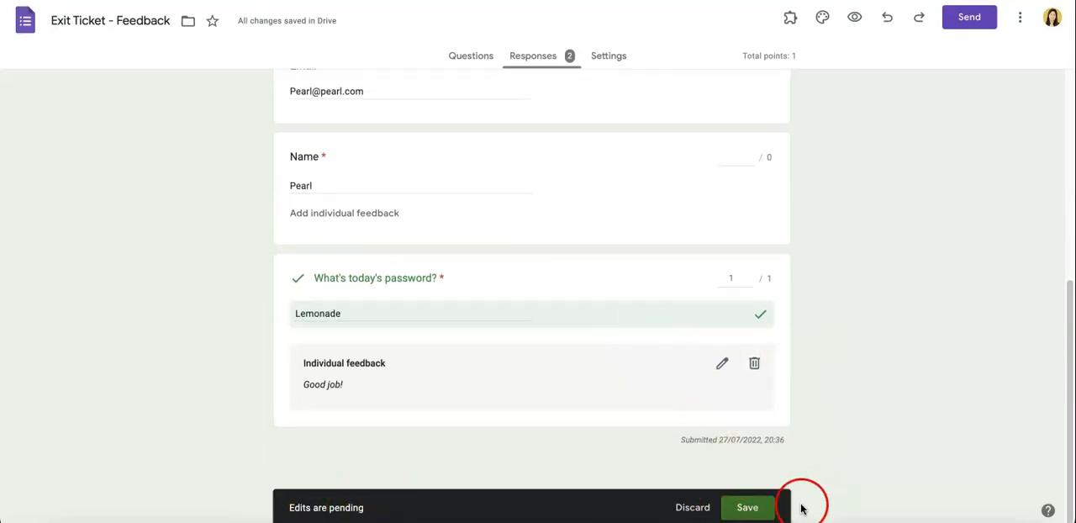
{"action": "left_click", "coordinate": [747, 507]}
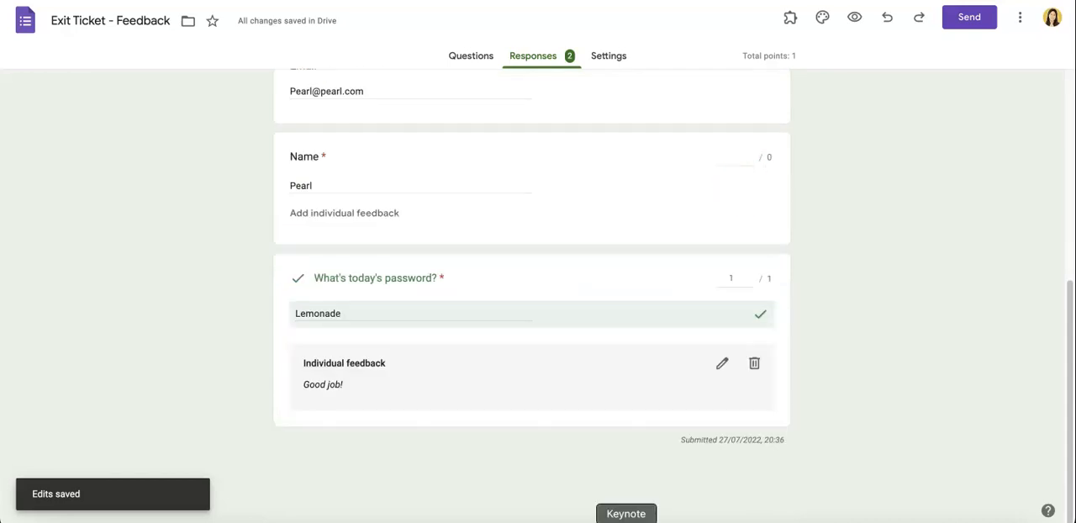